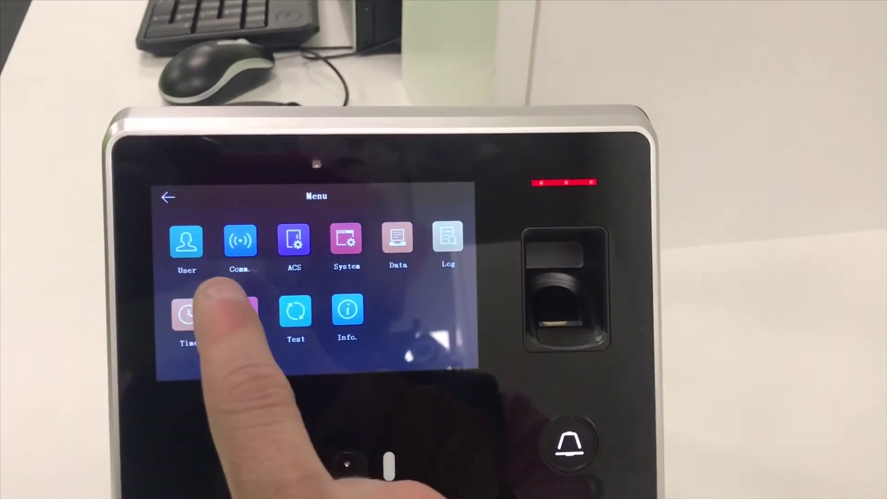
Show the Network settings with IP address 192.0.0.64, subnet mask and gateway
{"action": "left_click", "coordinate": [187, 240]}
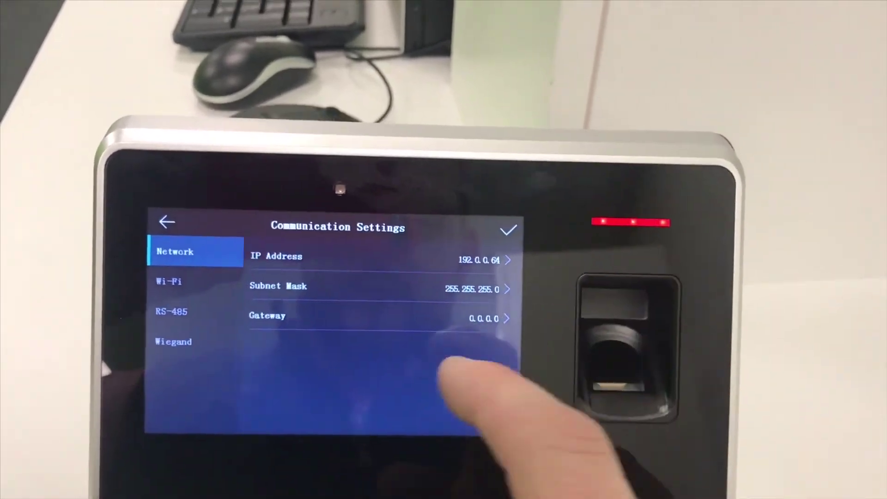
From the main menu go to System, Fingerprint, and start editing Security Level (currently 3, range 1-5)
{"action": "left_click", "coordinate": [166, 222]}
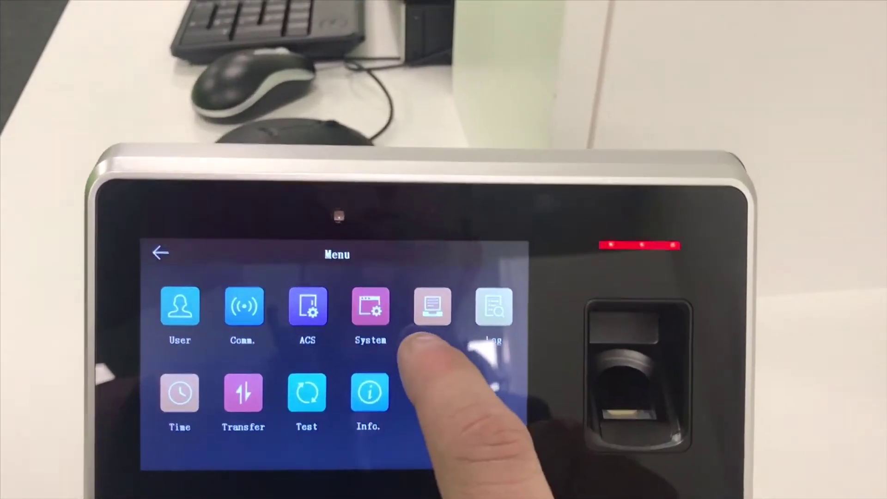
{"action": "left_click", "coordinate": [307, 306]}
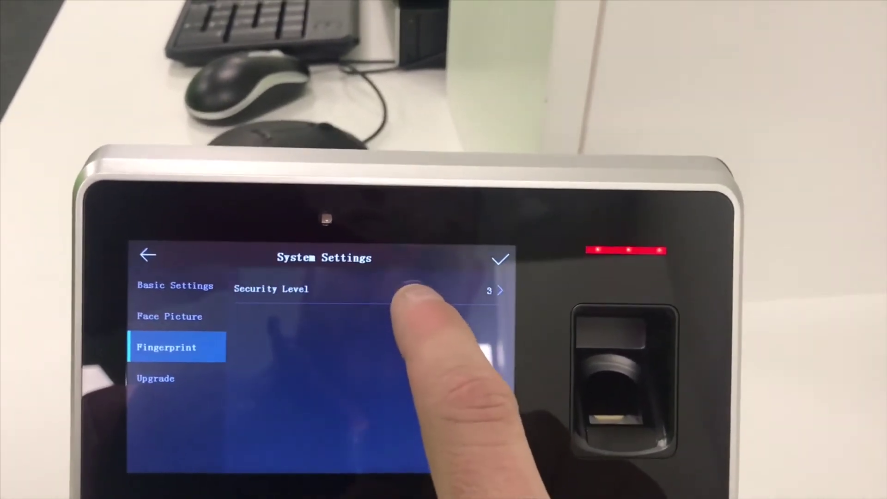
{"action": "left_click", "coordinate": [416, 288]}
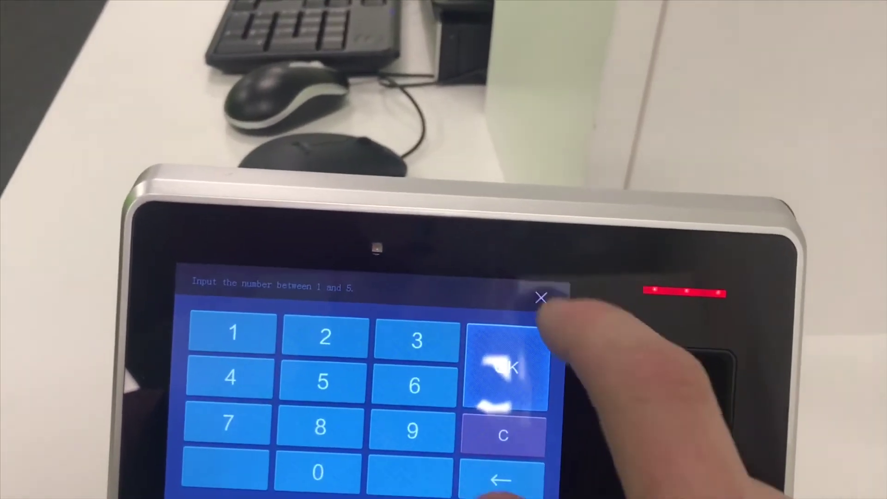